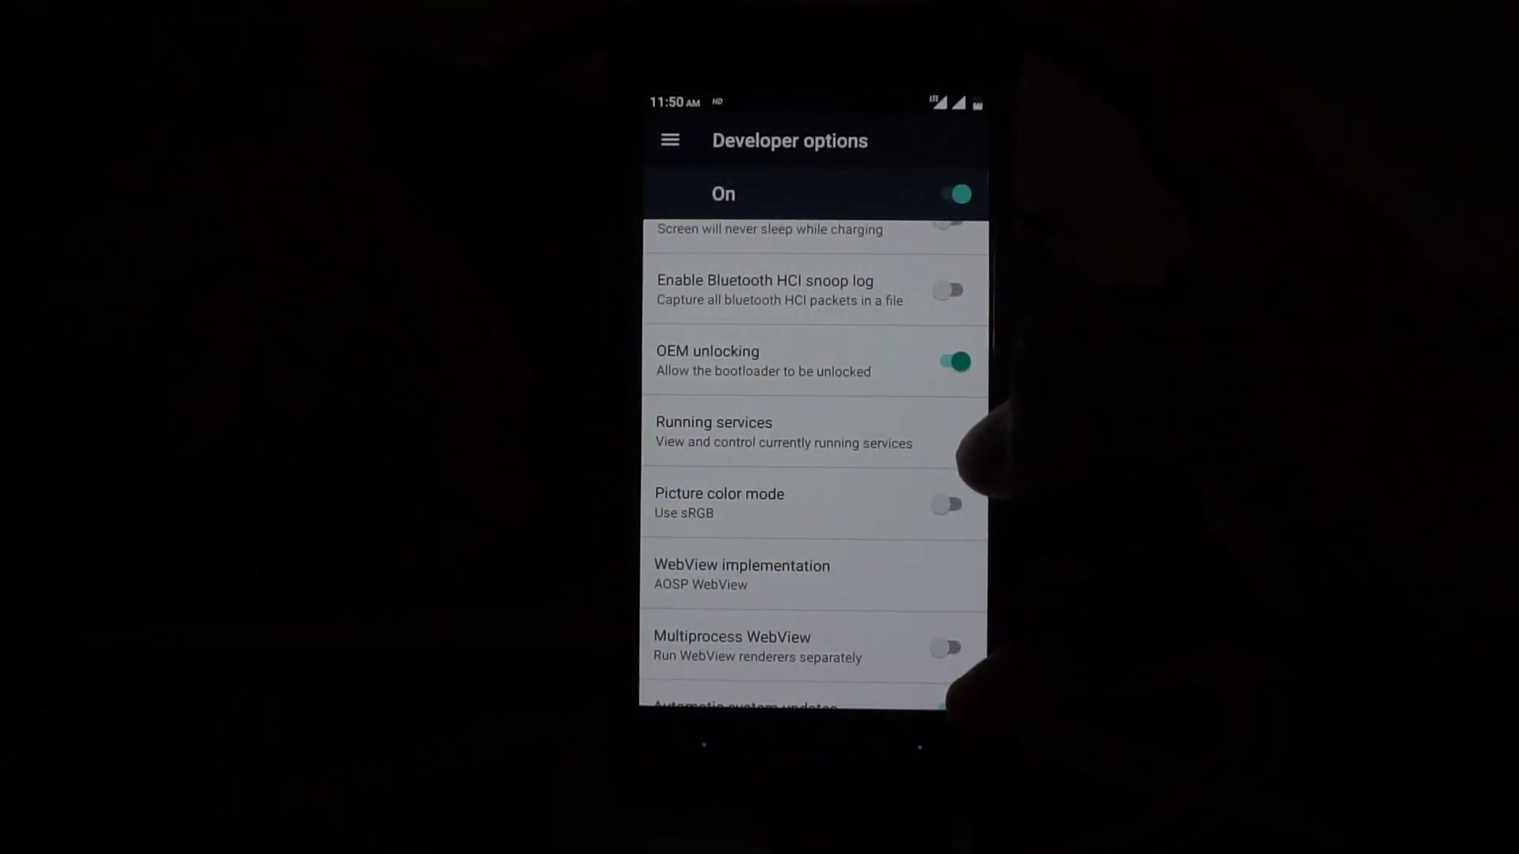
Step: Scroll through the Developer options list before returning to the main Settings list
{"action": "scroll", "scroll_direction": "down", "scroll_amount": 3}
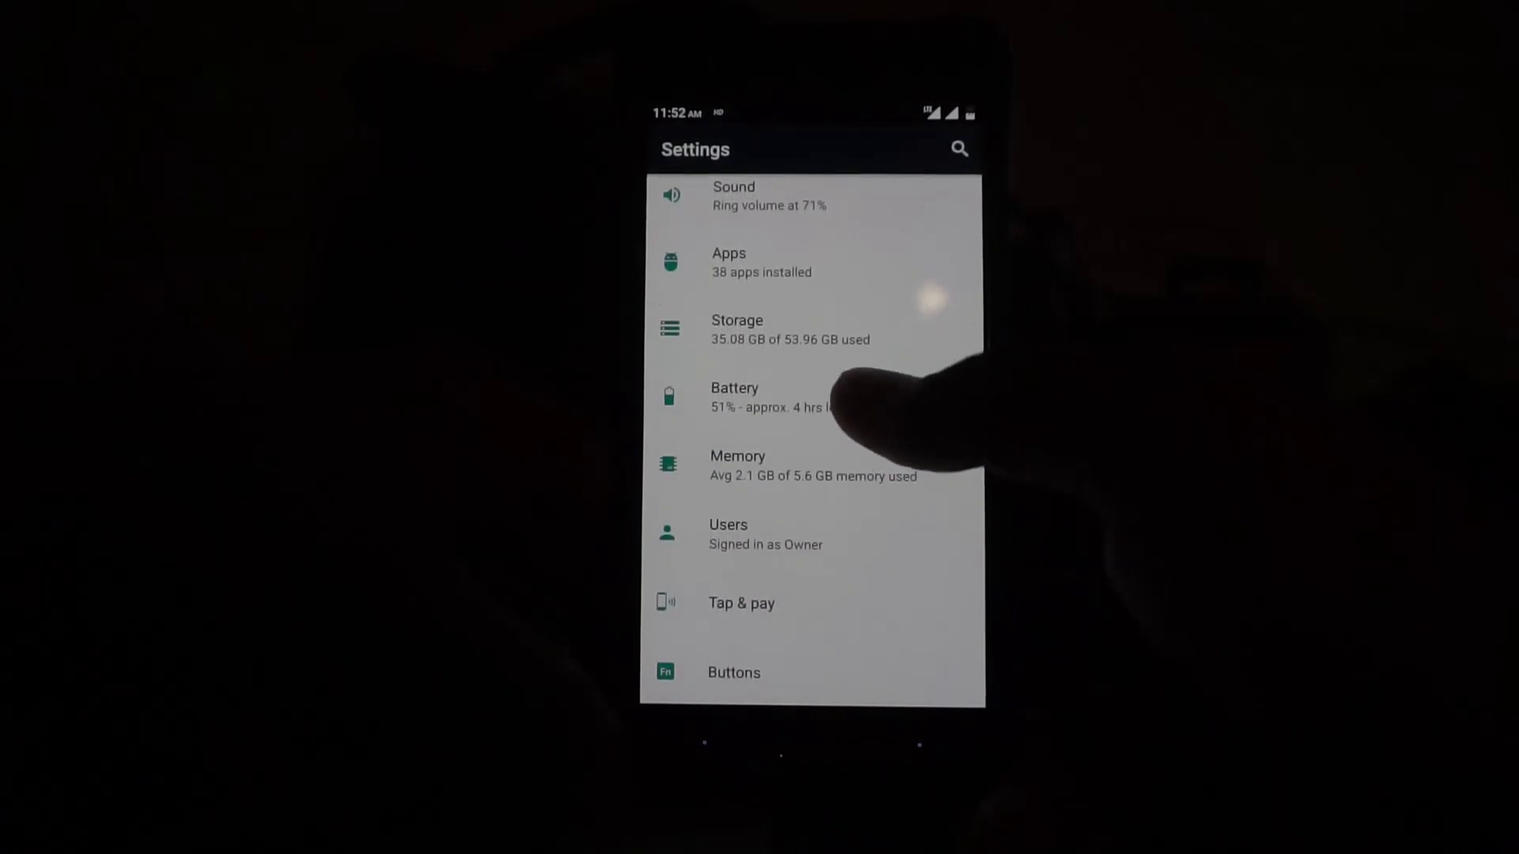
{"action": "left_click", "coordinate": [734, 398]}
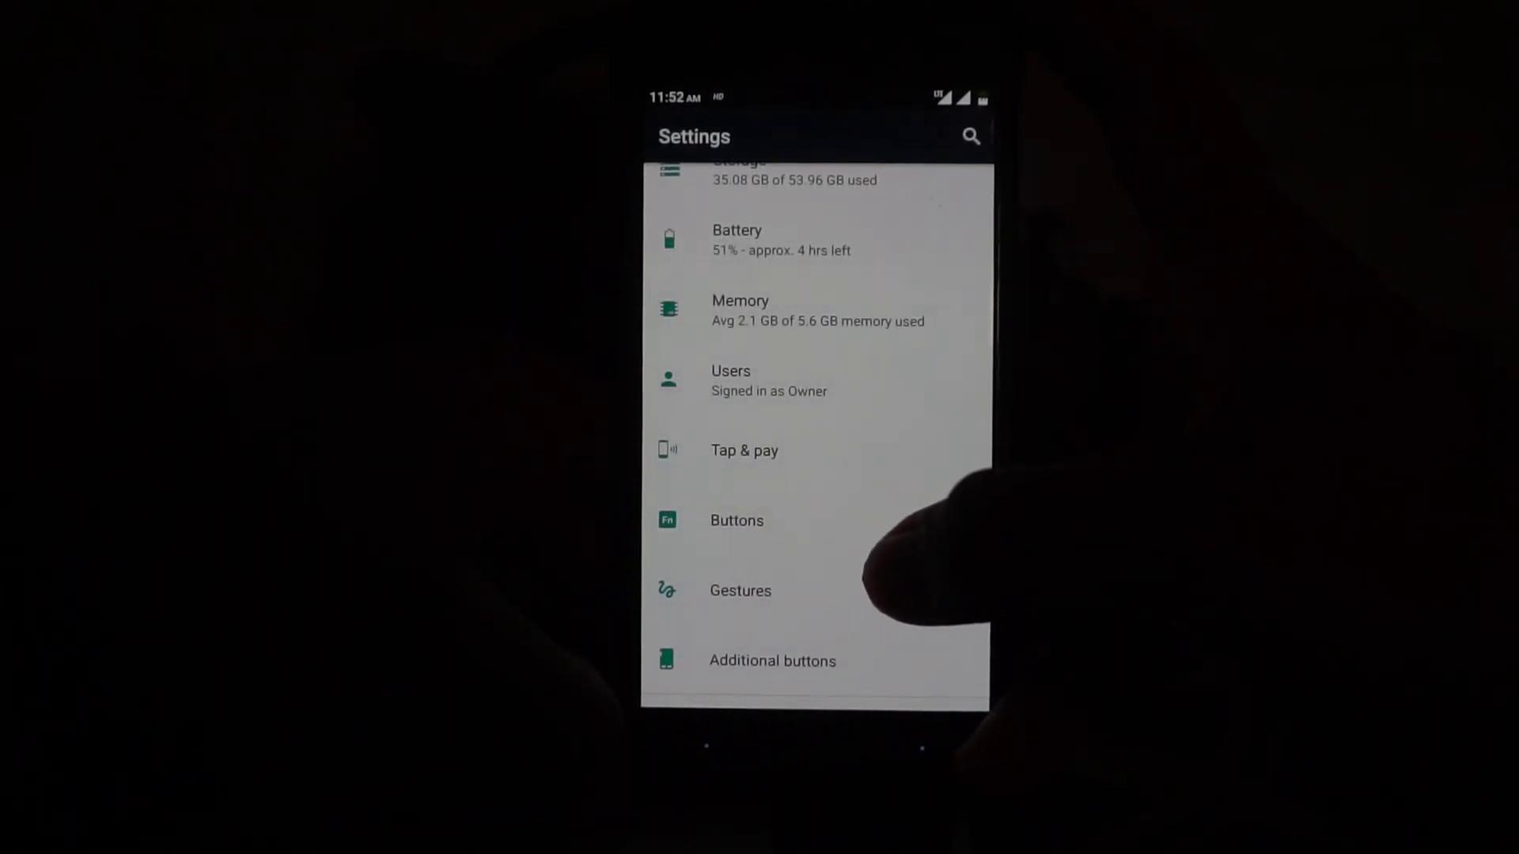
{"action": "left_click", "coordinate": [737, 520]}
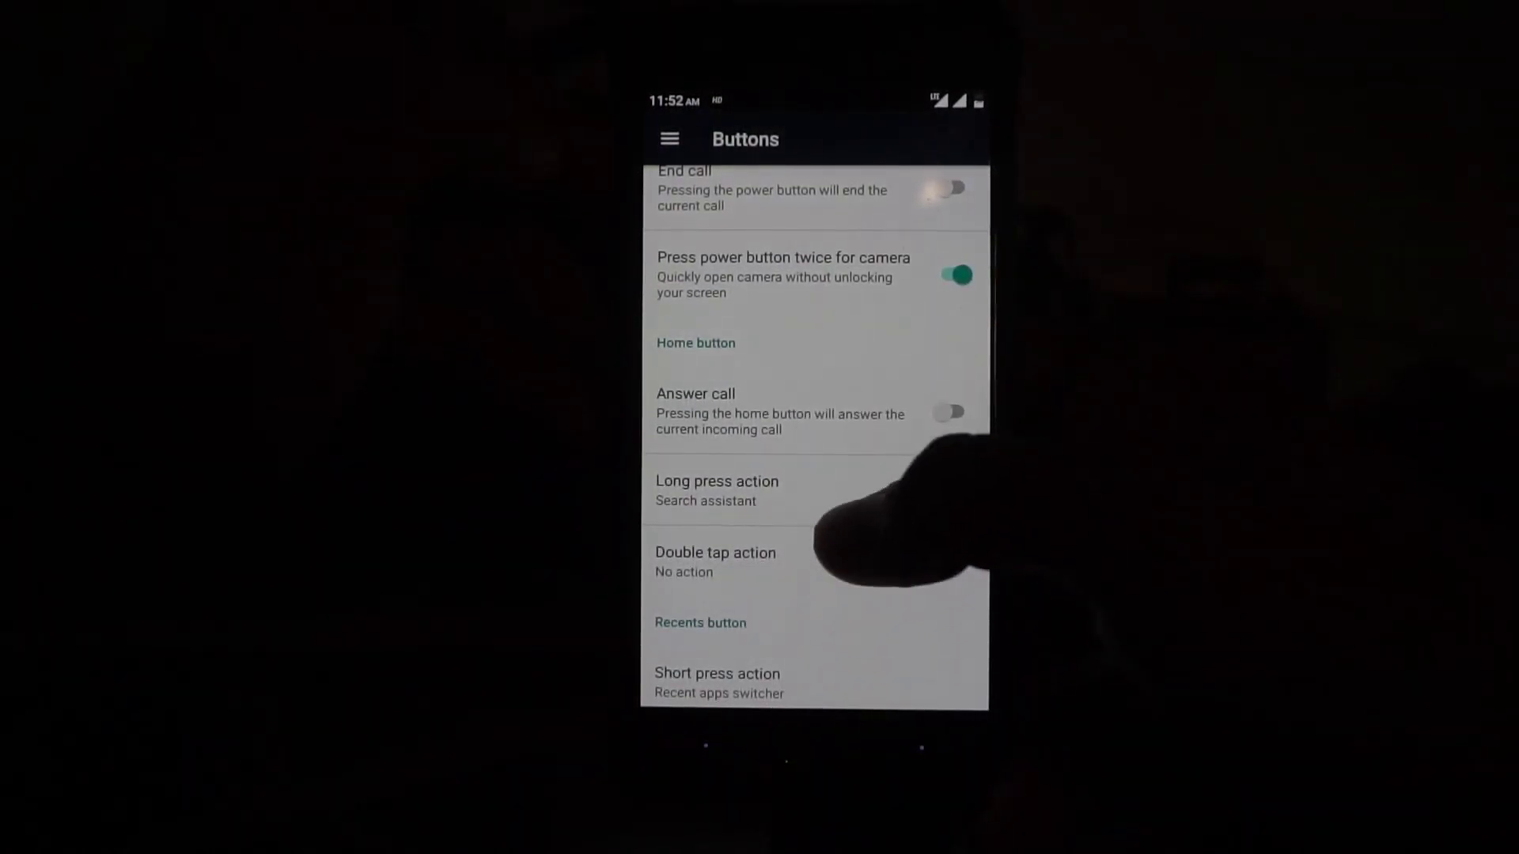
Step: Scroll through the Buttons settings' available button actions
{"action": "scroll", "scroll_direction": "down", "scroll_amount": 3}
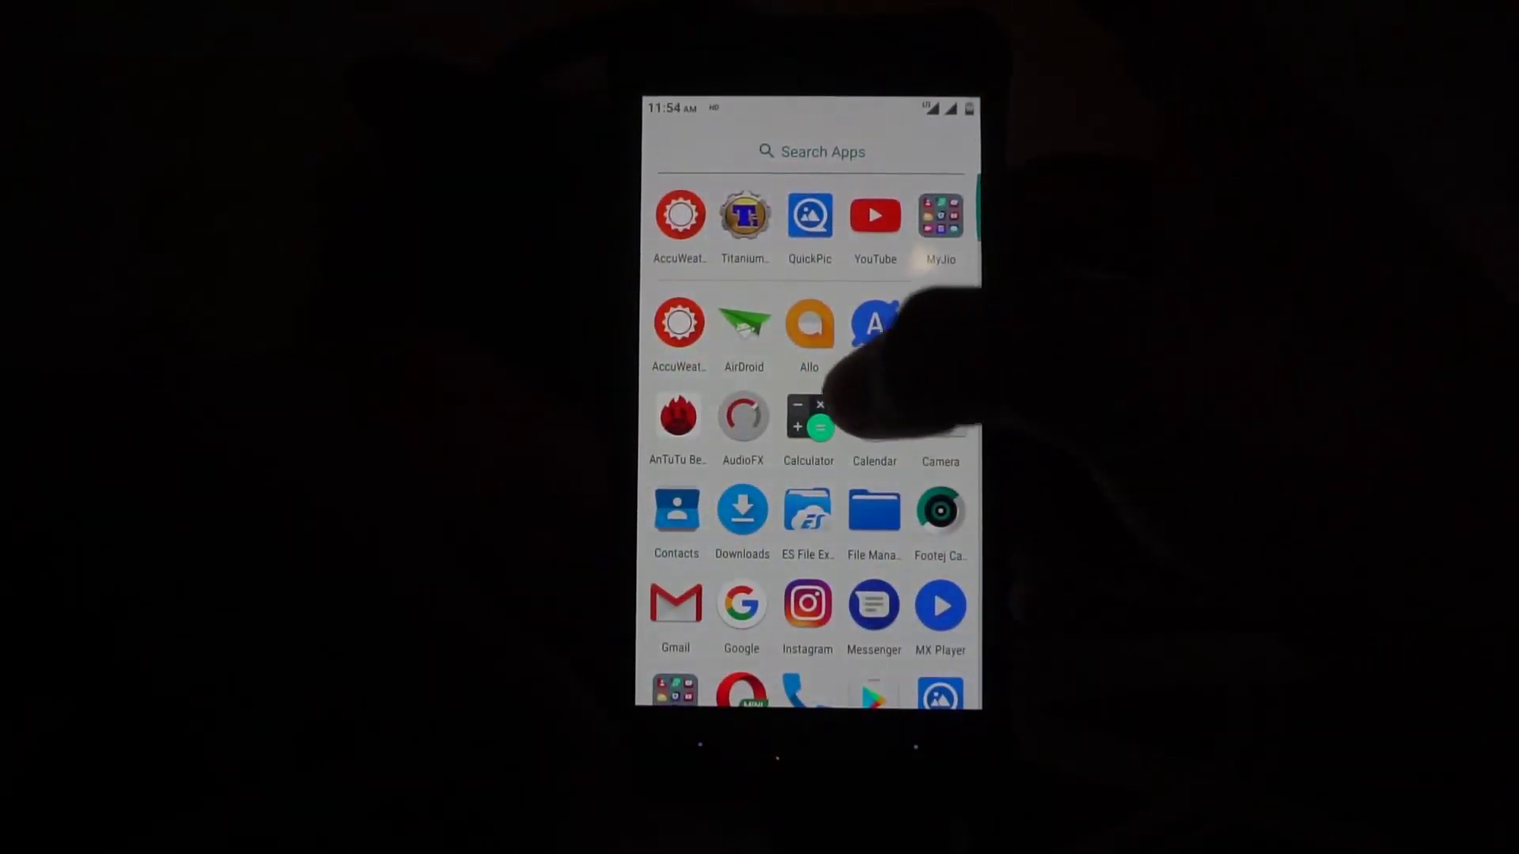
Step: Launch Camera from the app drawer and switch it to Photo Sphere mode
{"action": "scroll", "scroll_direction": "down", "scroll_amount": 3}
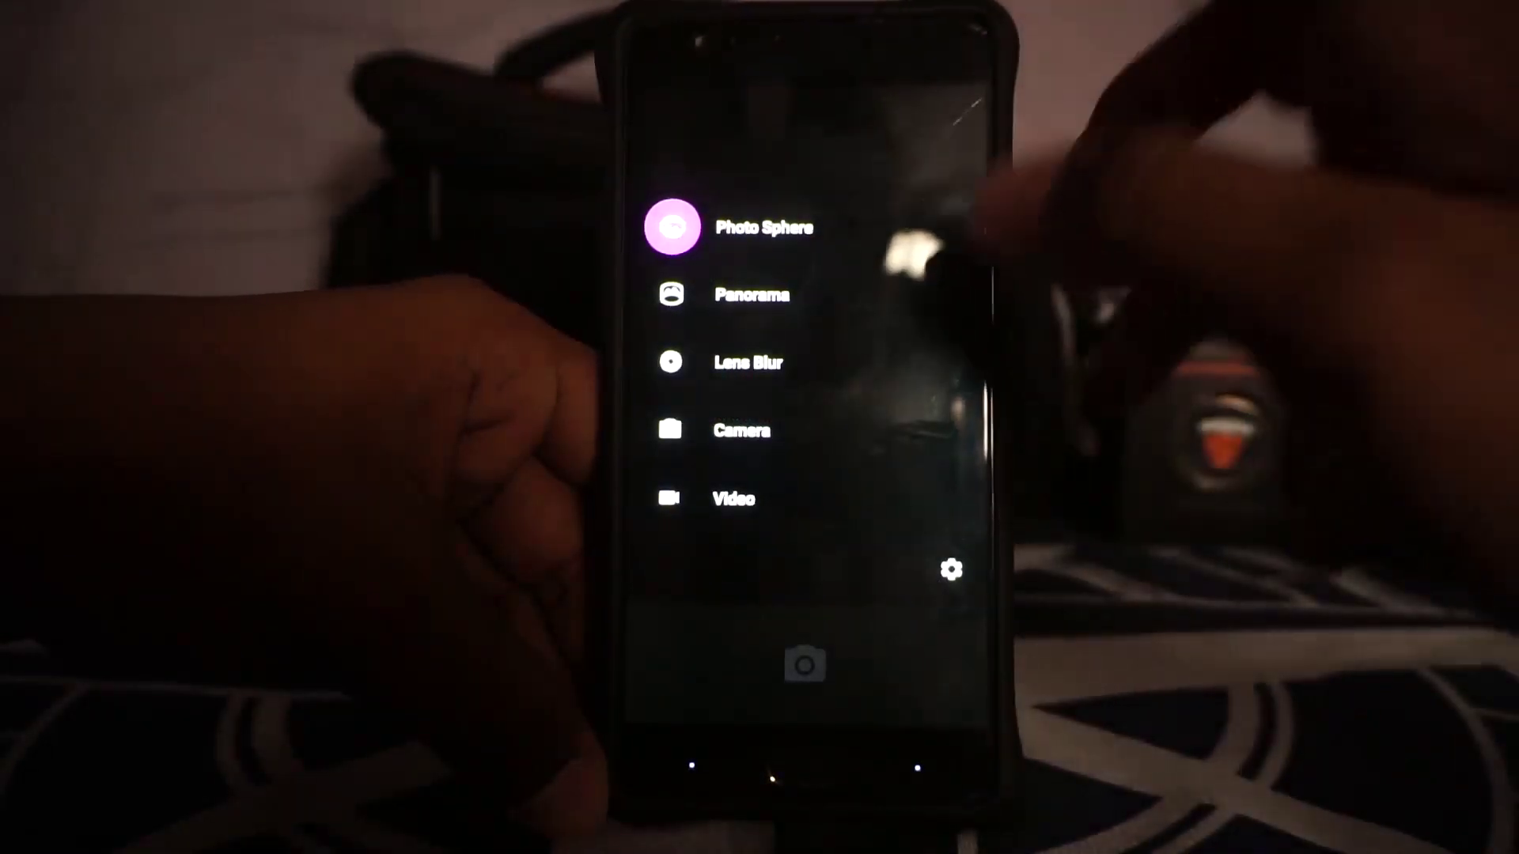
{"action": "left_click", "coordinate": [670, 227]}
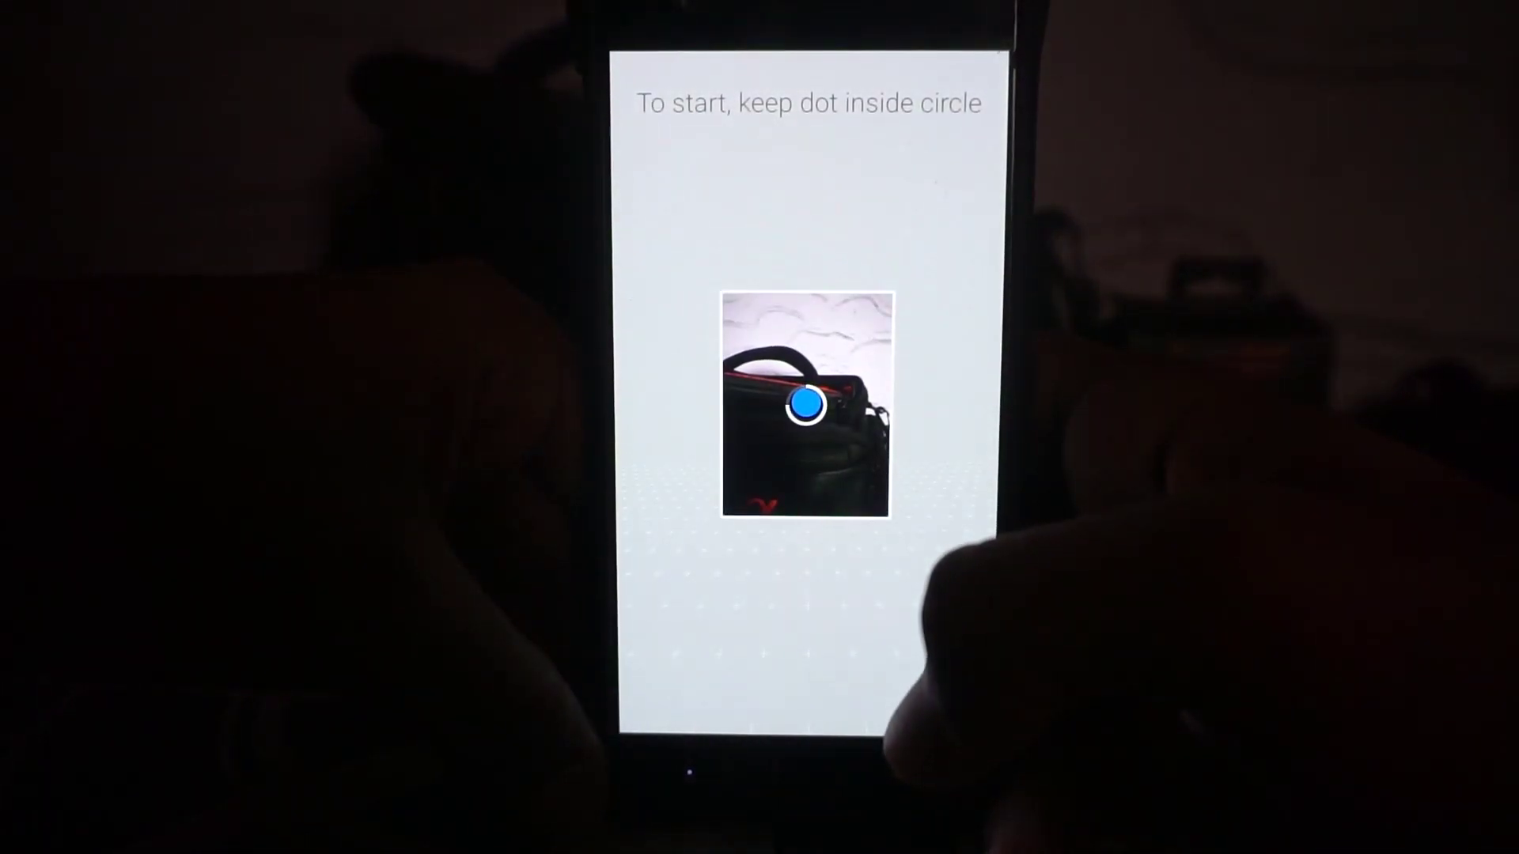